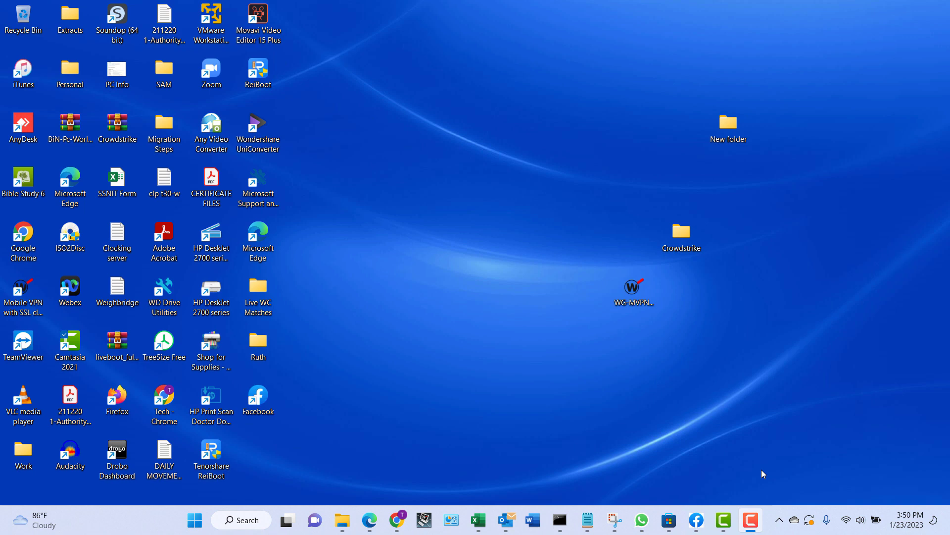
mouse_move(491, 388)
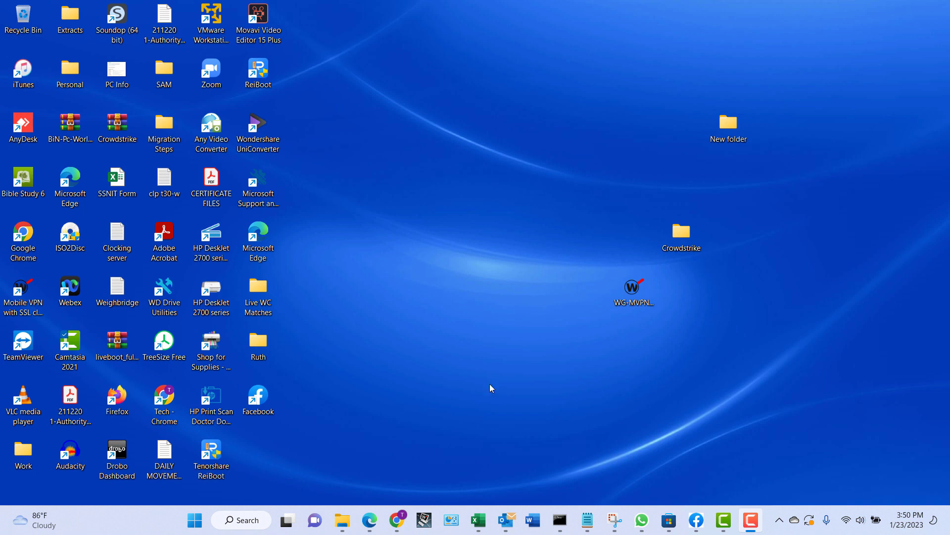
mouse_move(480, 377)
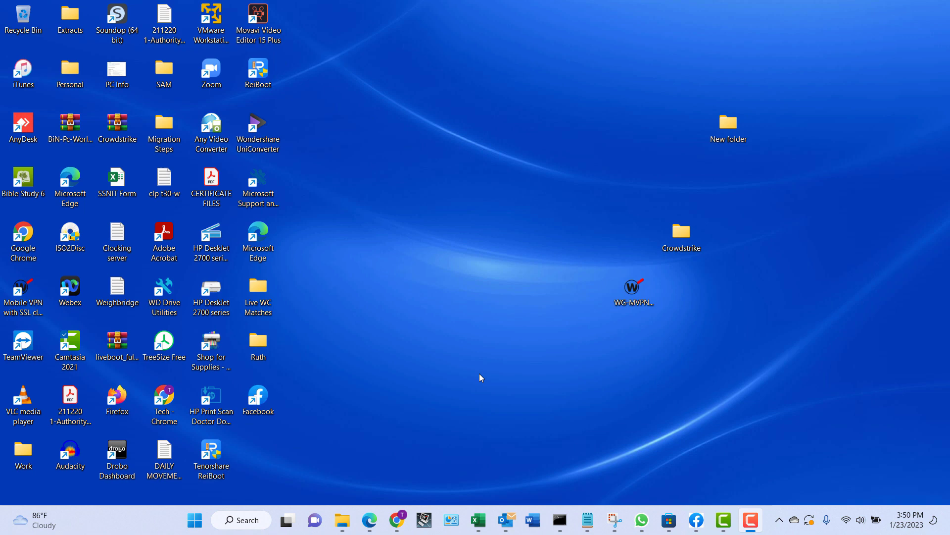
mouse_move(364, 354)
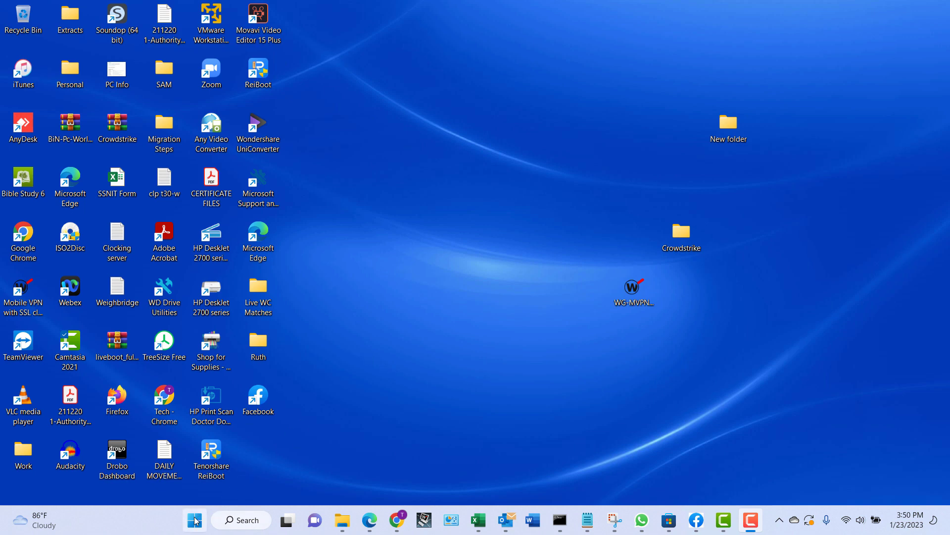
Step: View the Start power choices, then search 'Control Panel' and launch the best match
click(195, 519)
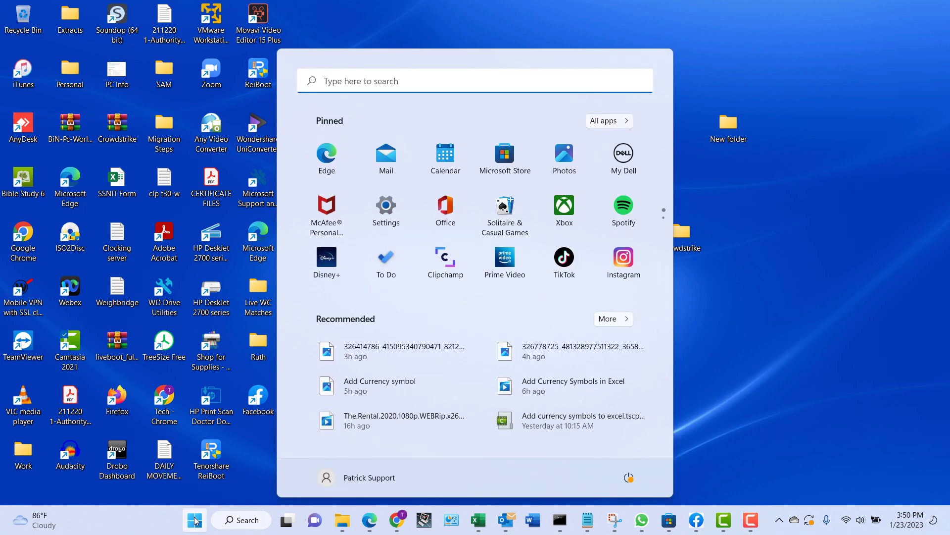
mouse_move(279, 506)
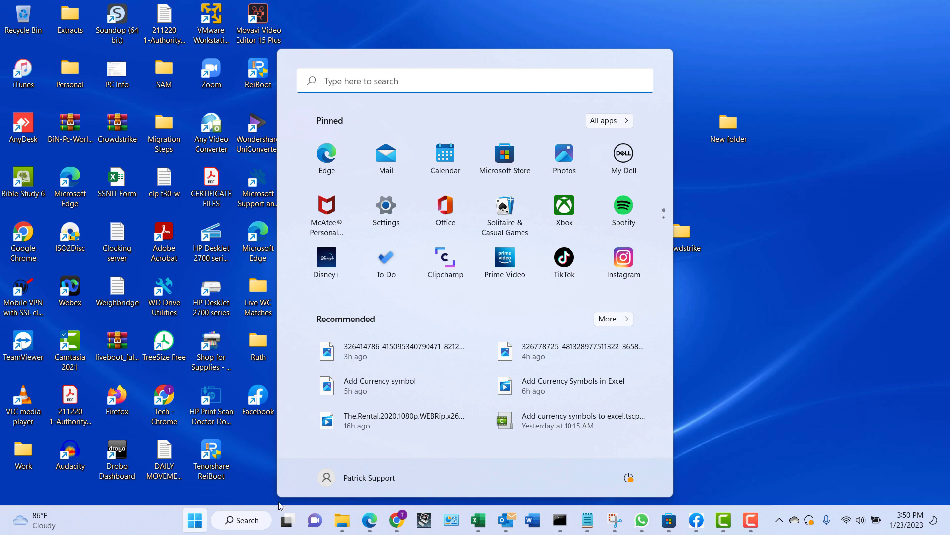
mouse_move(628, 477)
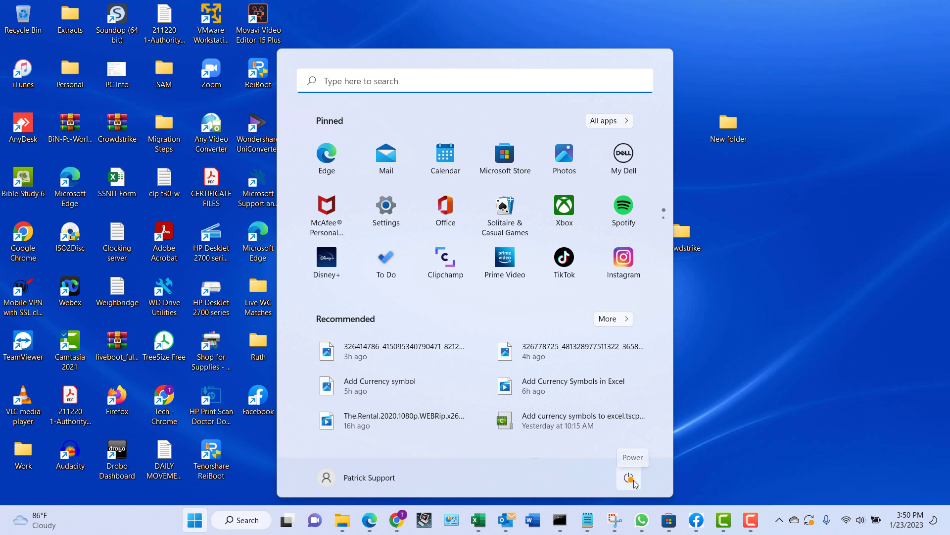
click(629, 478)
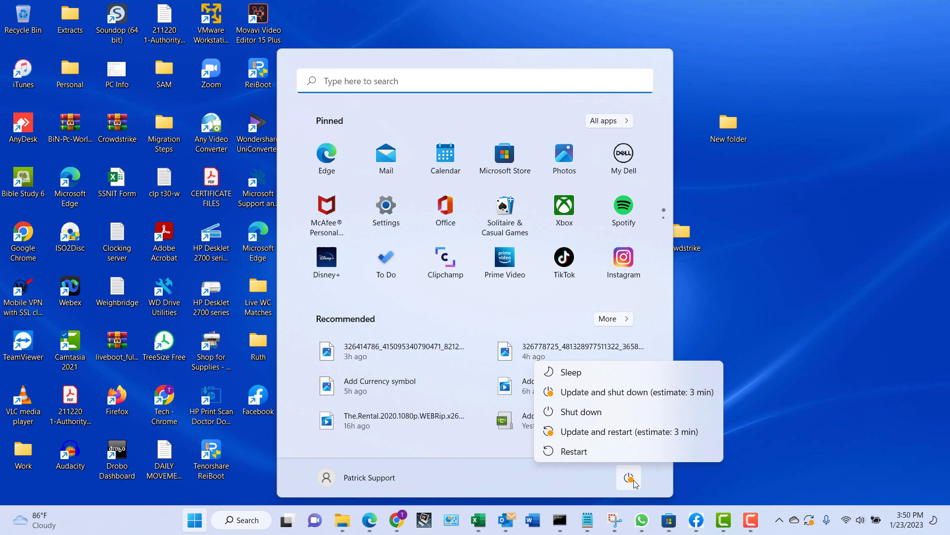
mouse_move(594, 367)
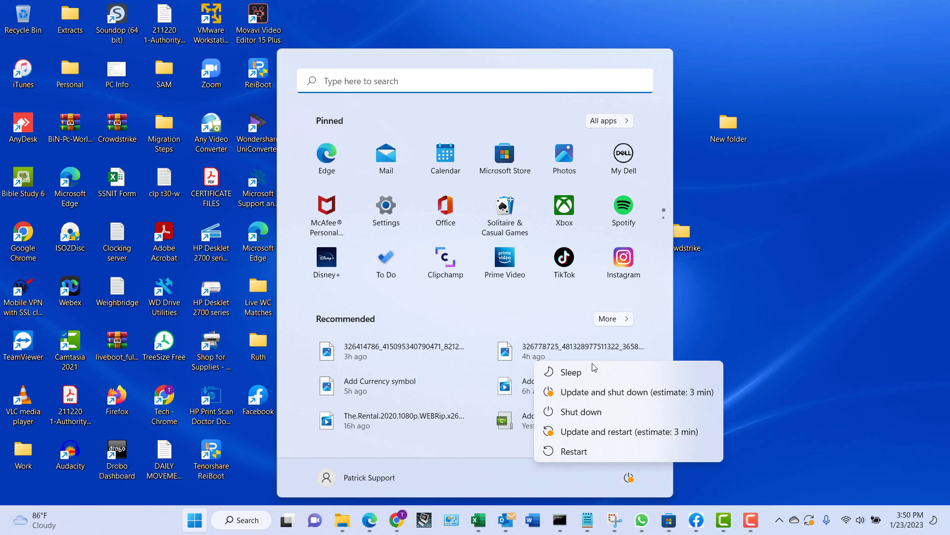
mouse_move(610, 397)
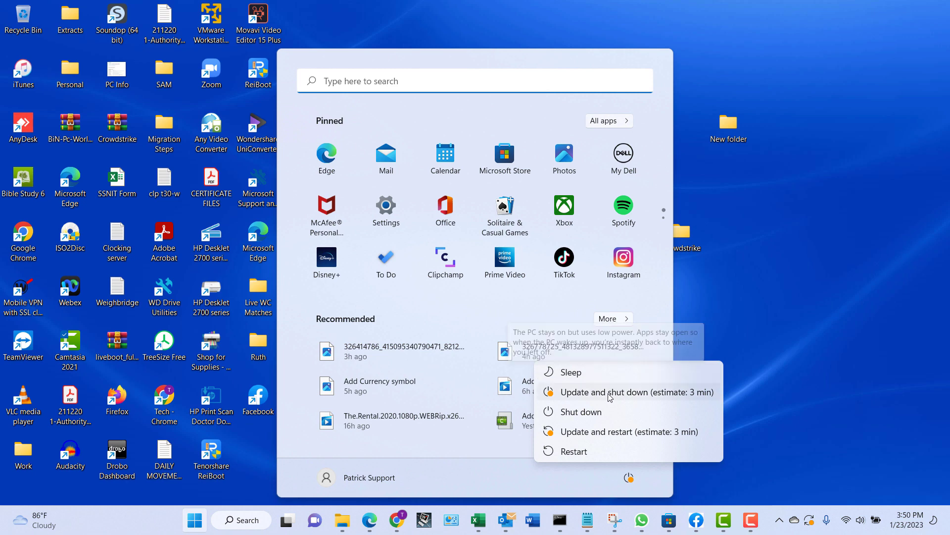
mouse_move(607, 429)
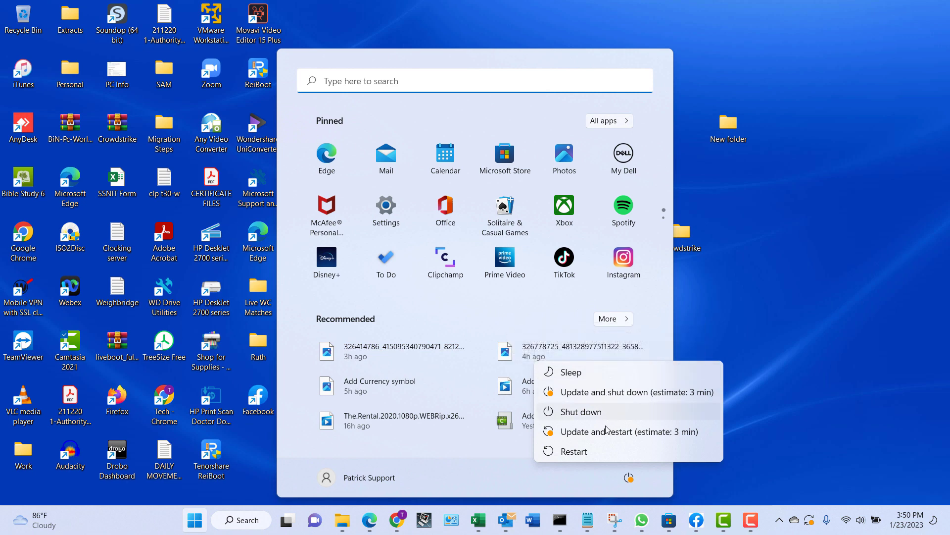
mouse_move(605, 391)
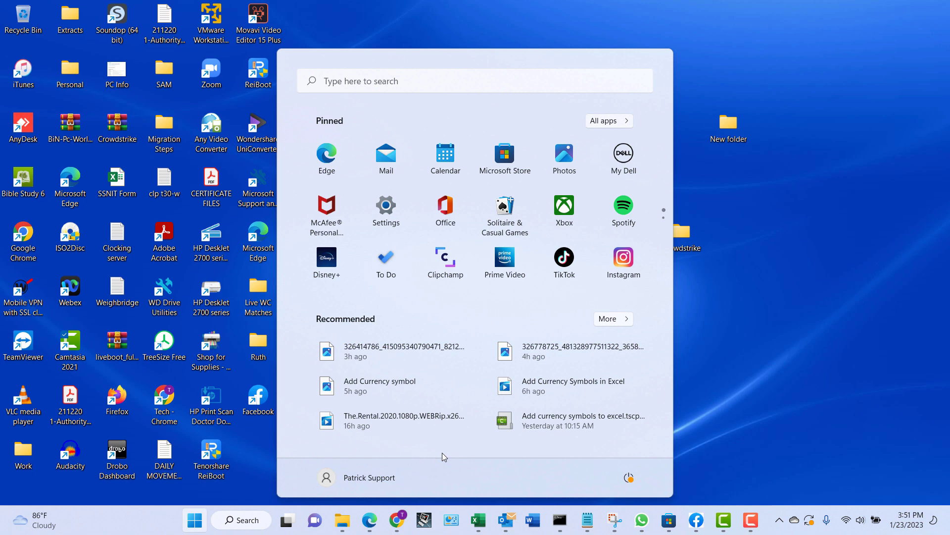
mouse_move(468, 464)
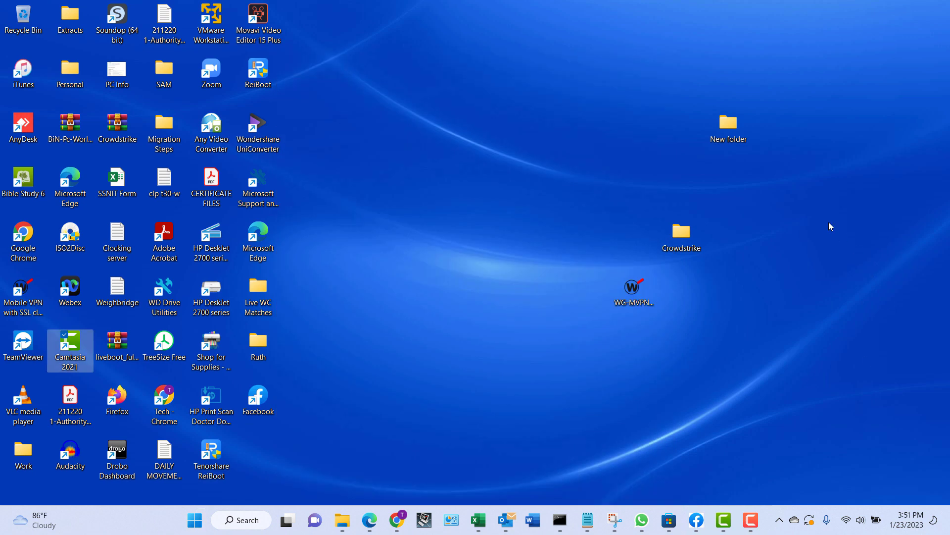
mouse_move(443, 188)
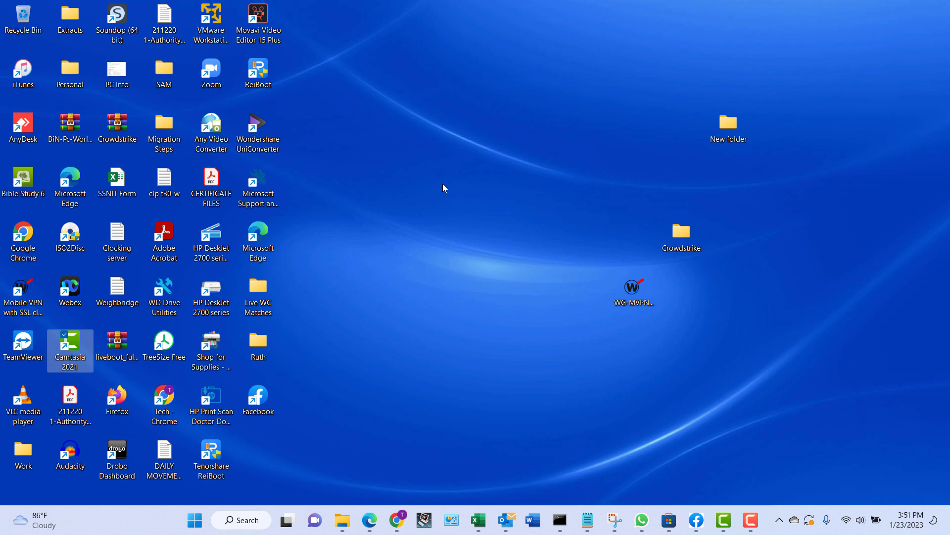
mouse_move(415, 429)
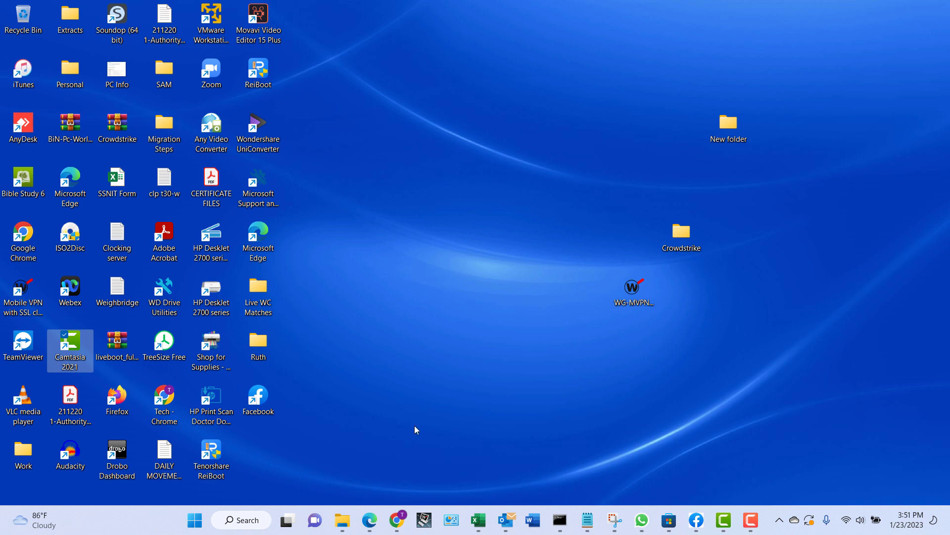
click(241, 519)
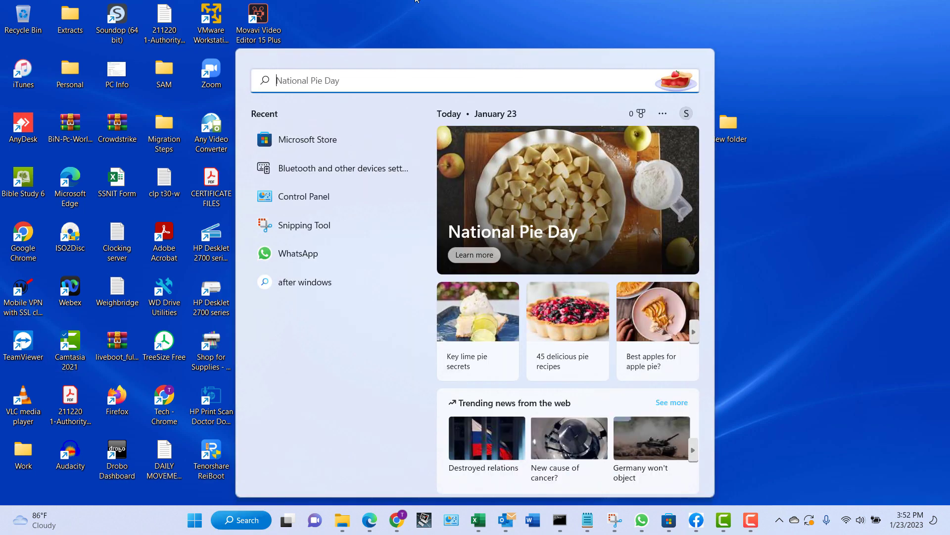
text(c)
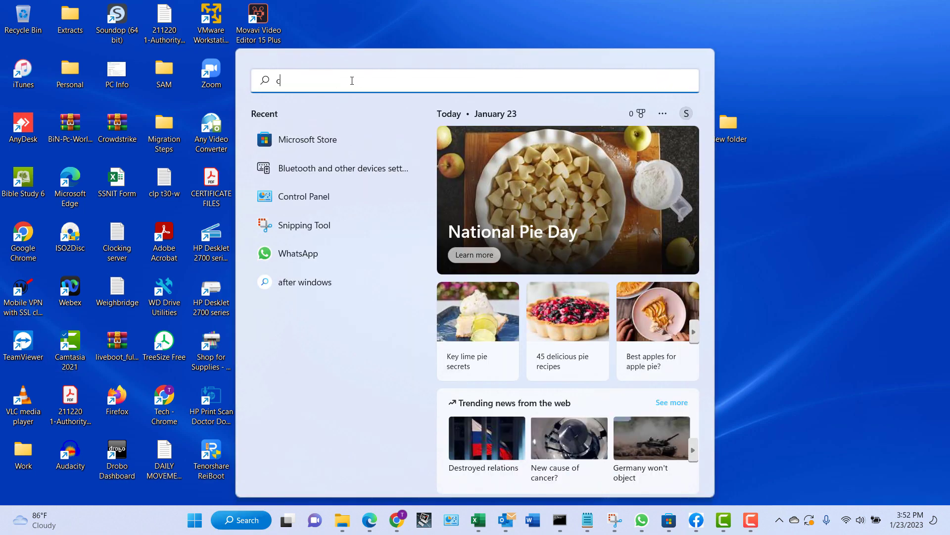
text(ontrol Panel)
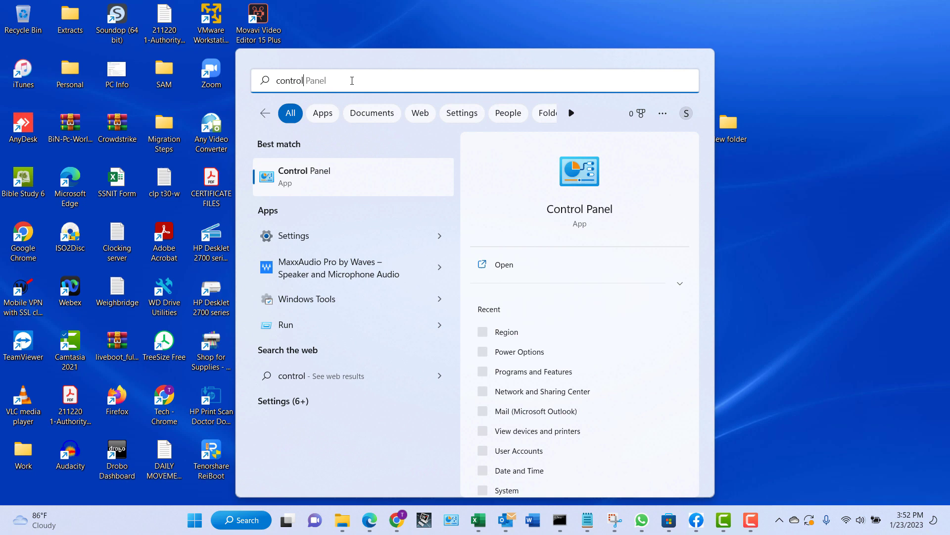
mouse_move(447, 199)
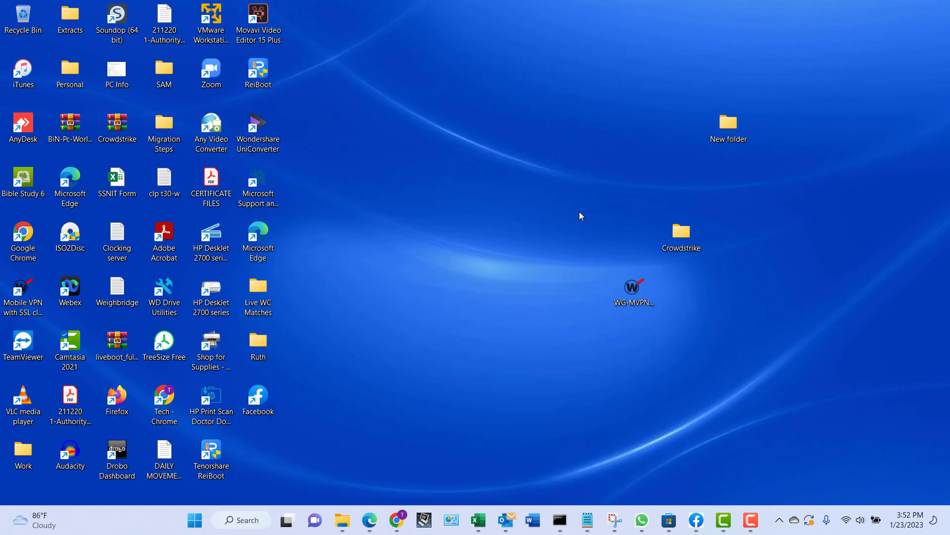
click(450, 520)
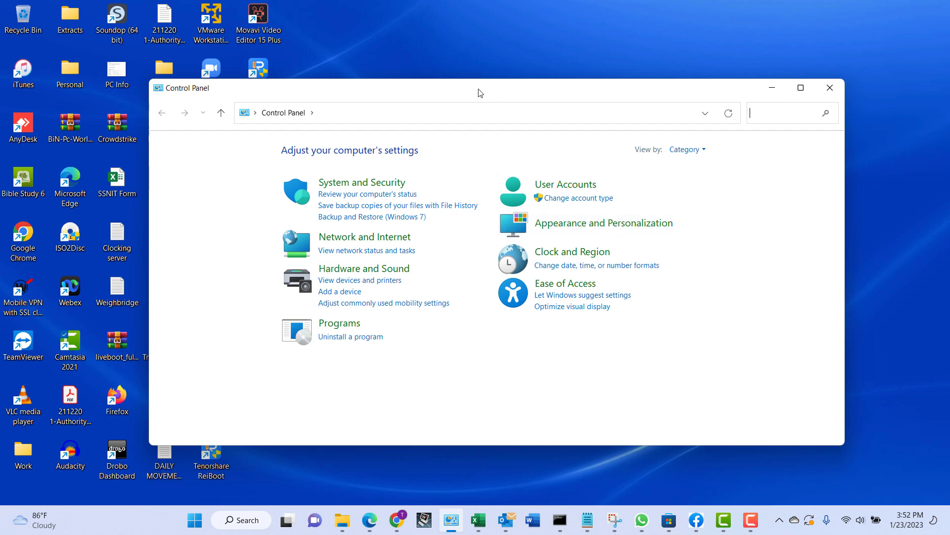
Step: Move the Control Panel window higher and set View by to Small icons
drag(478, 87, 385, 35)
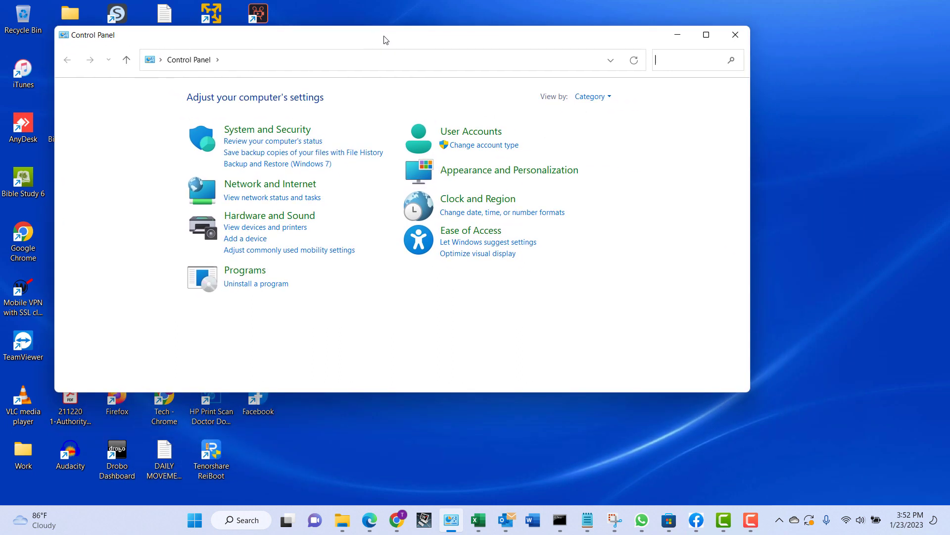
mouse_move(496, 116)
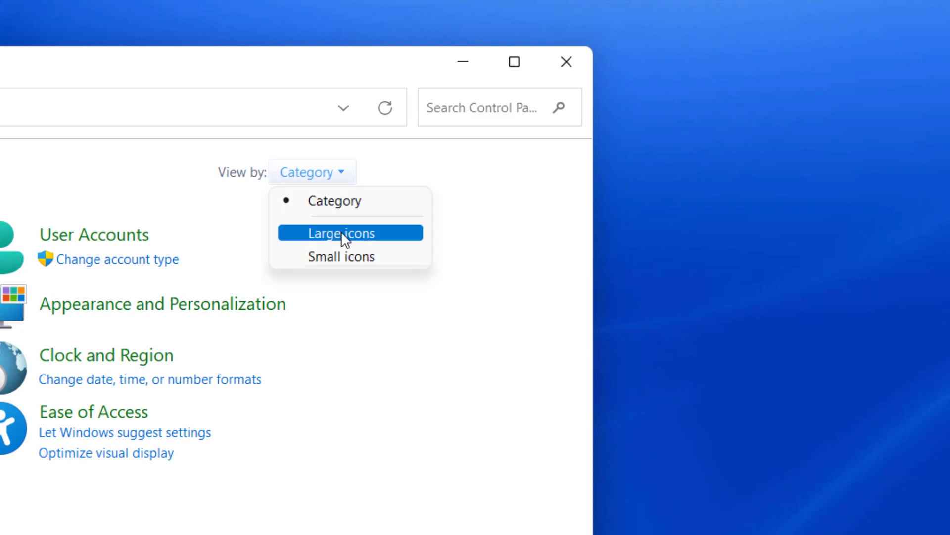
mouse_move(349, 255)
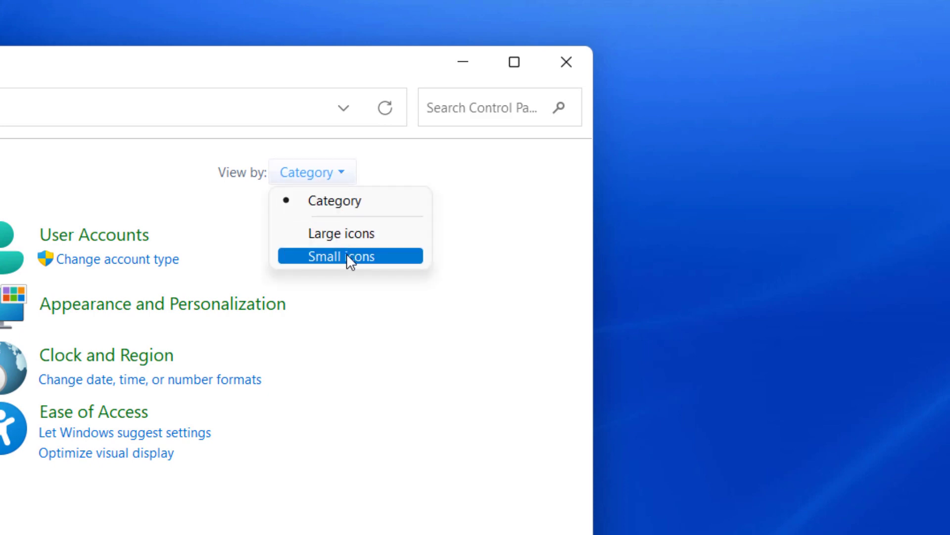
click(350, 256)
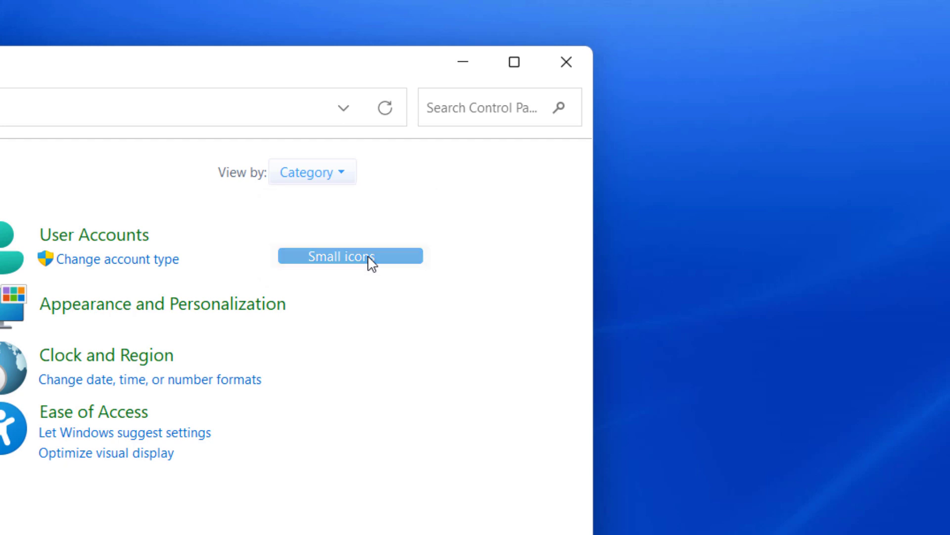
click(350, 255)
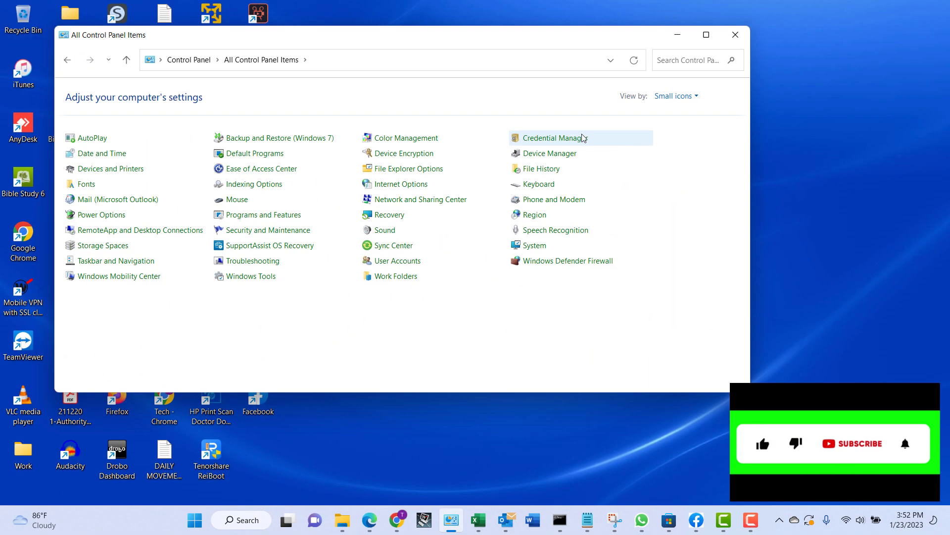
Step: Open Power Options and its 'Choose what the power buttons do' page
drag(394, 34, 394, 73)
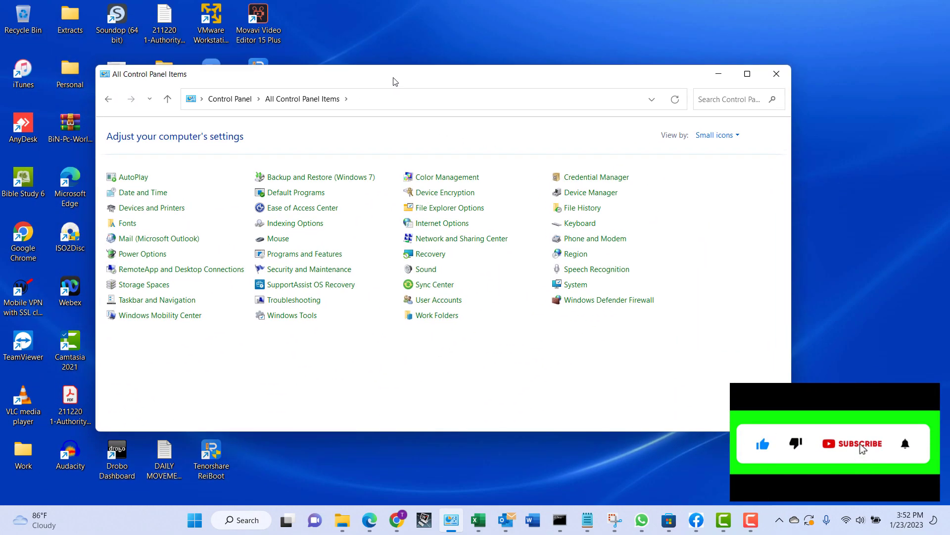
click(851, 443)
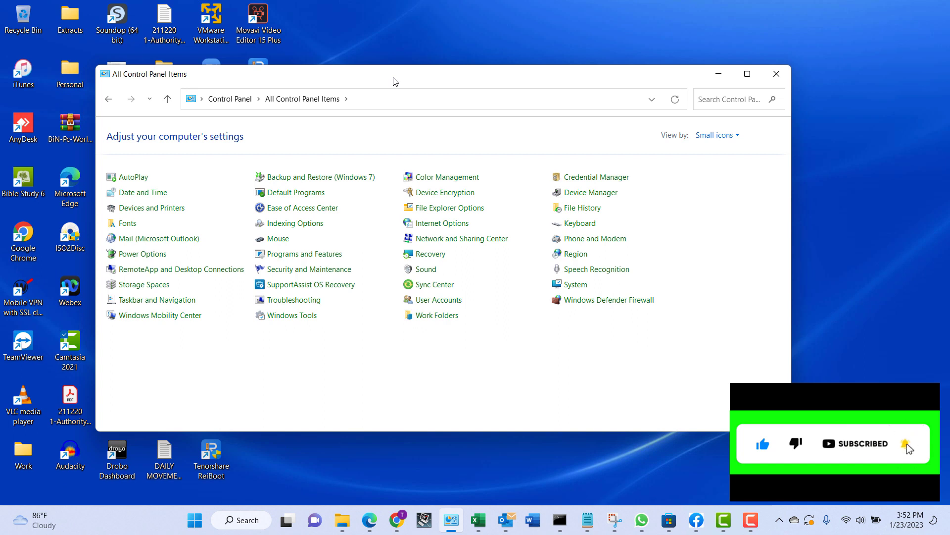
mouse_move(178, 269)
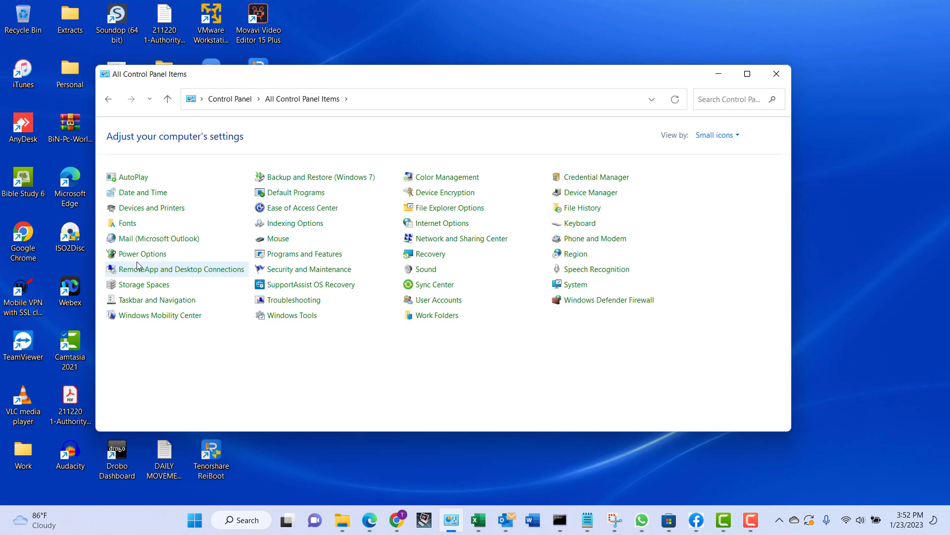
mouse_move(145, 253)
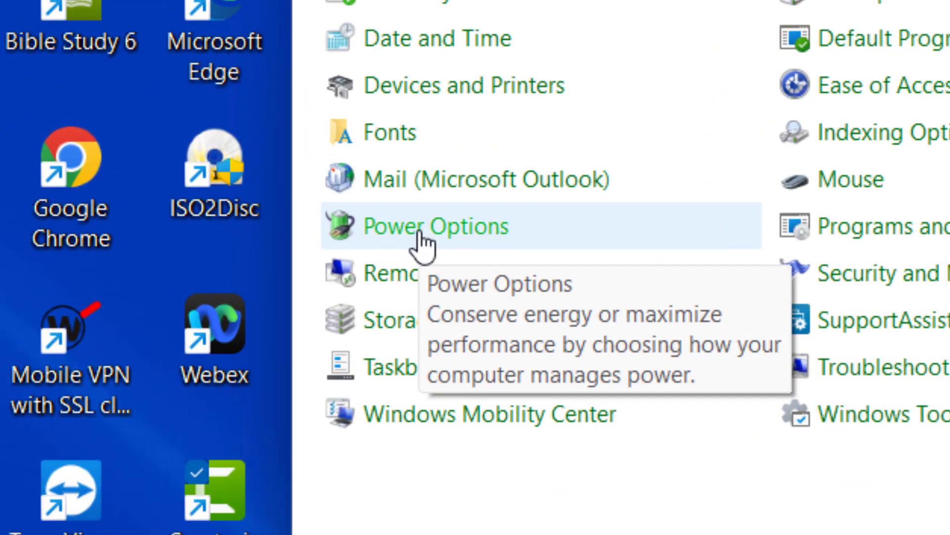
mouse_move(424, 236)
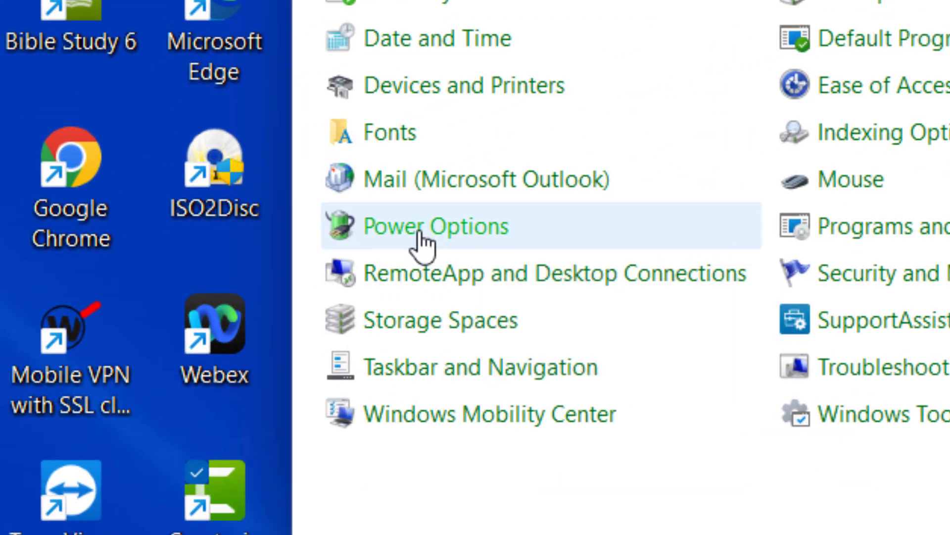
click(434, 225)
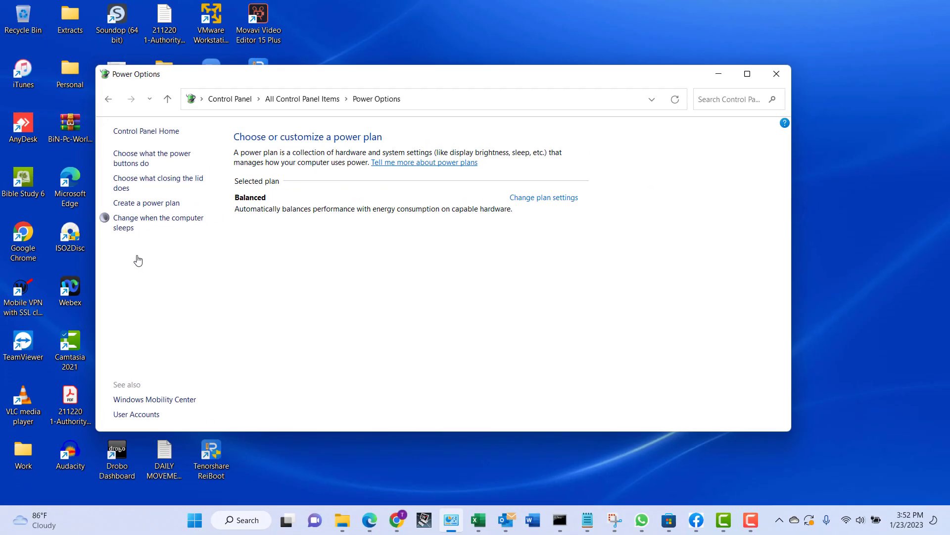
mouse_move(350, 306)
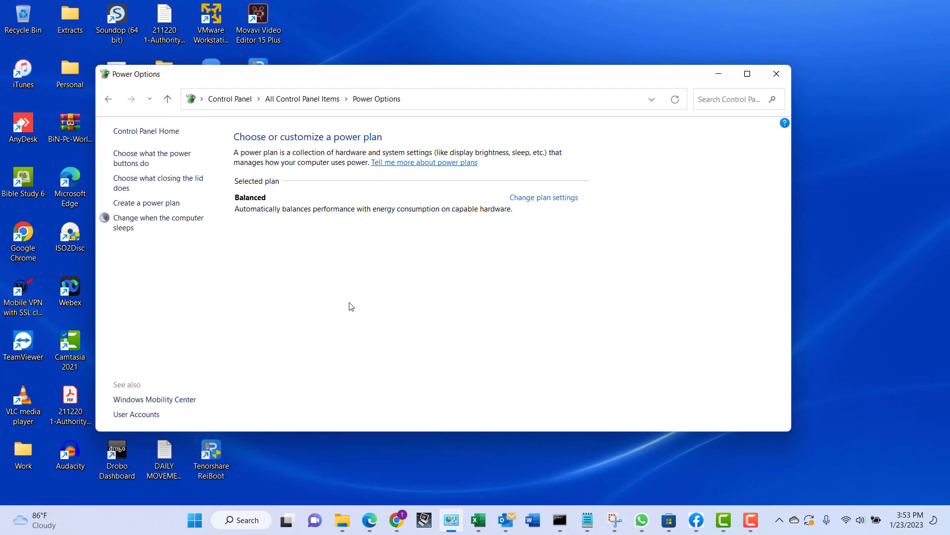
mouse_move(135, 159)
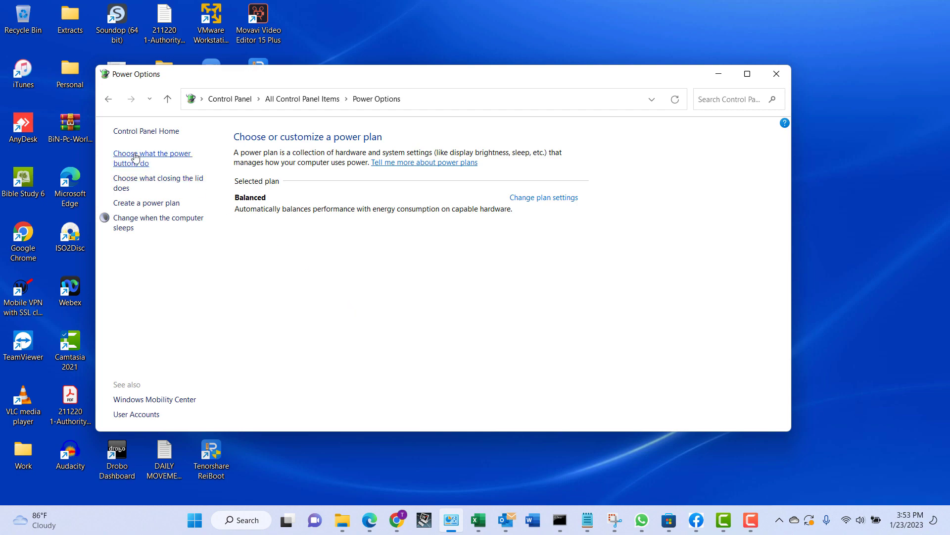
mouse_move(145, 159)
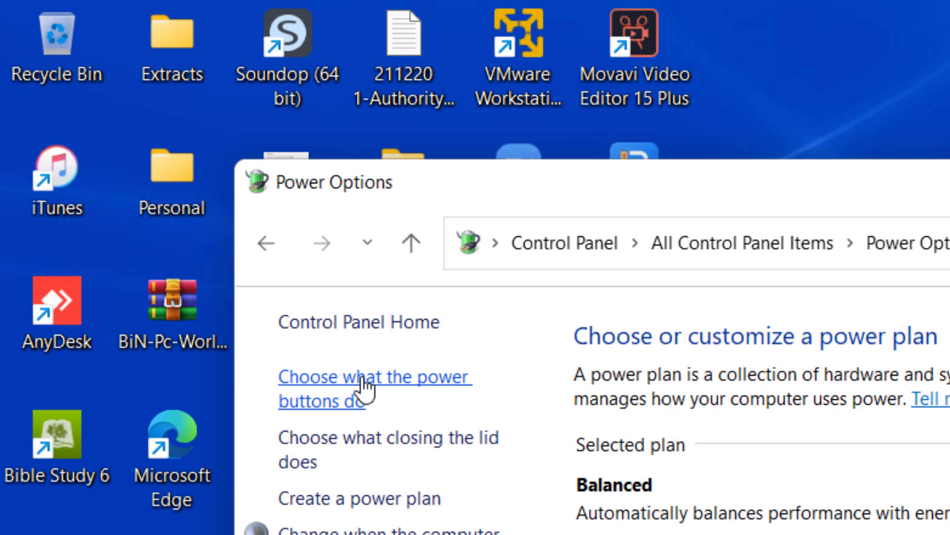
mouse_move(593, 468)
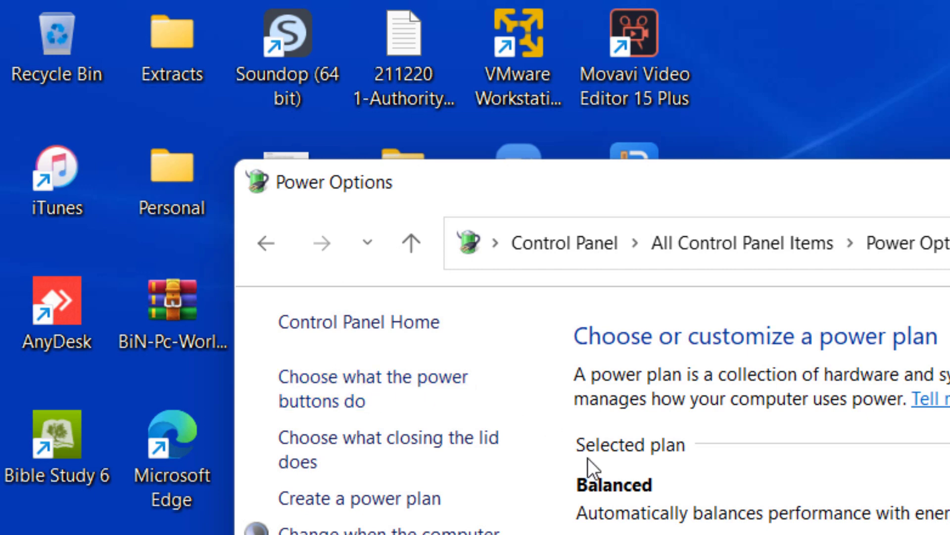
mouse_move(374, 385)
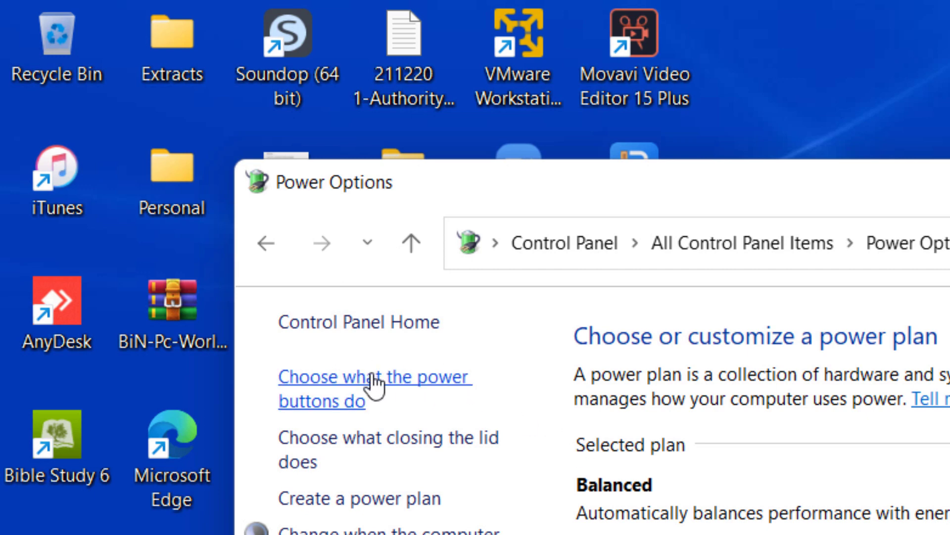
click(375, 376)
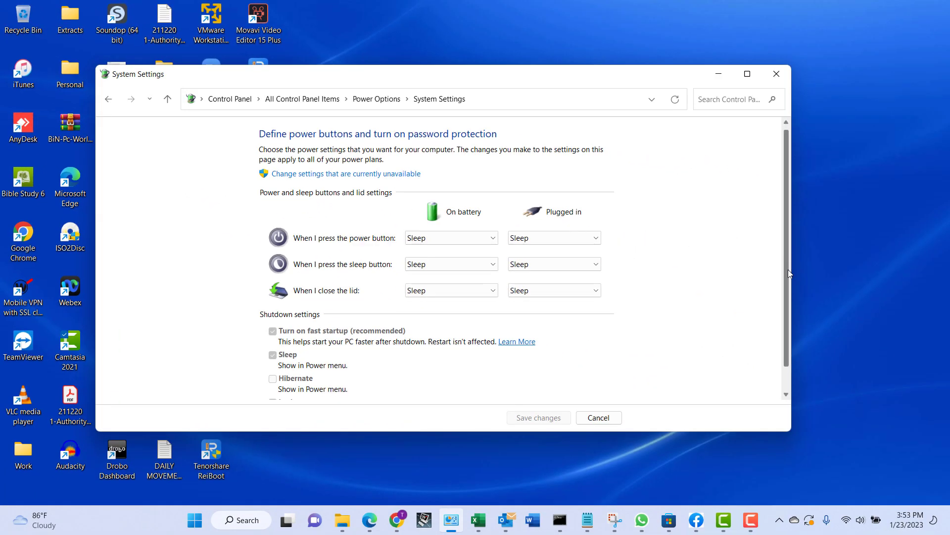
Step: Scroll to Shutdown settings and tick the Hibernate checkbox
scroll(down, 3)
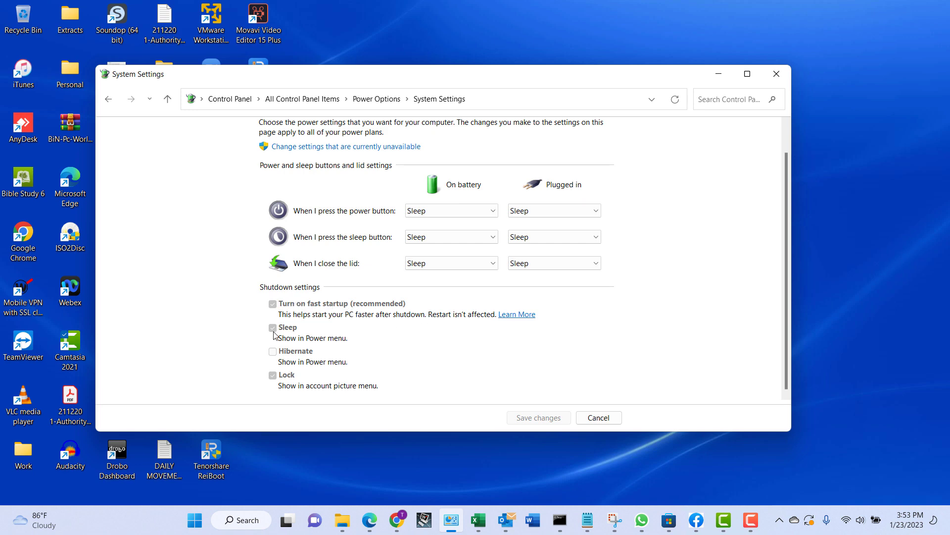
mouse_move(279, 383)
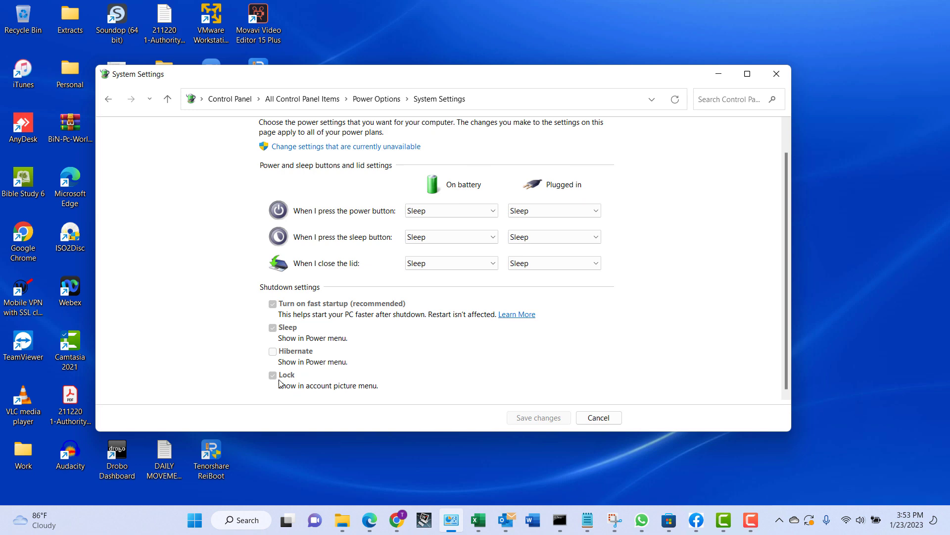
mouse_move(368, 389)
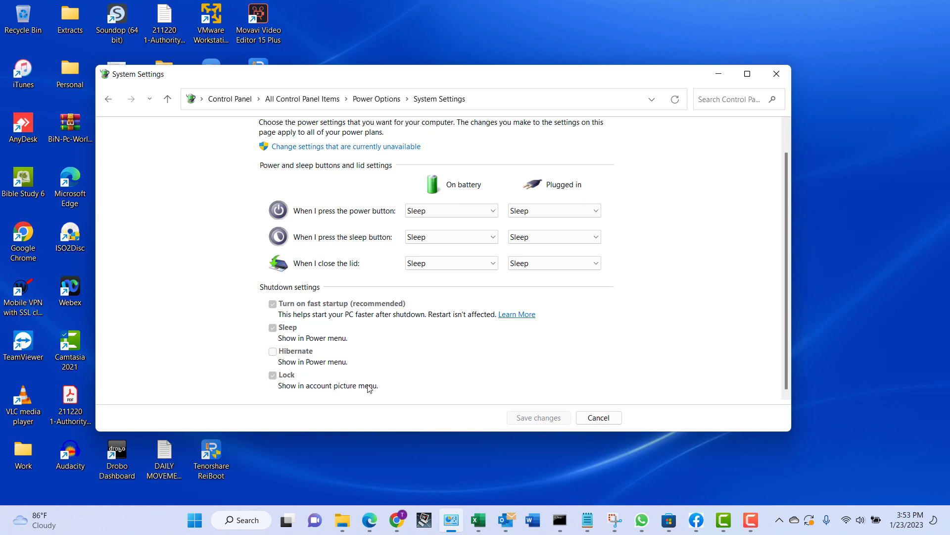
mouse_move(293, 359)
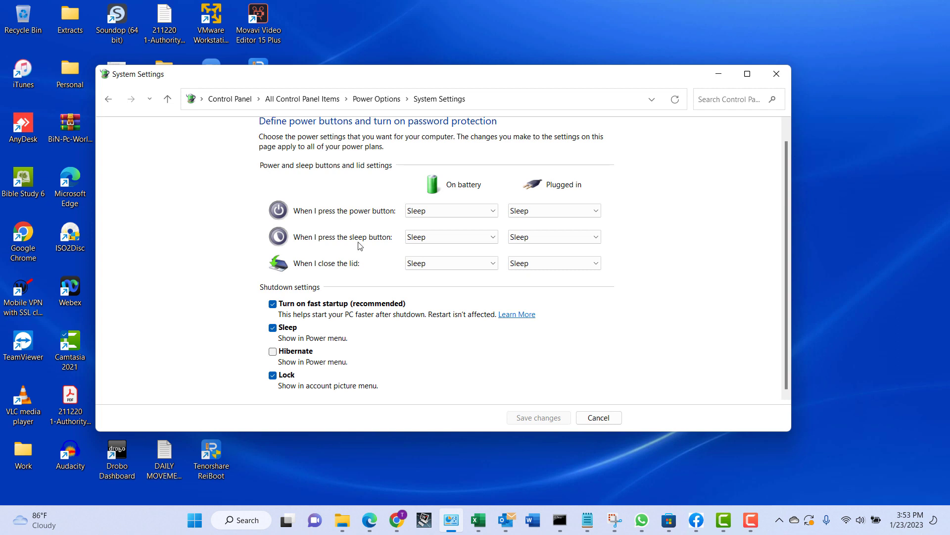
mouse_move(321, 301)
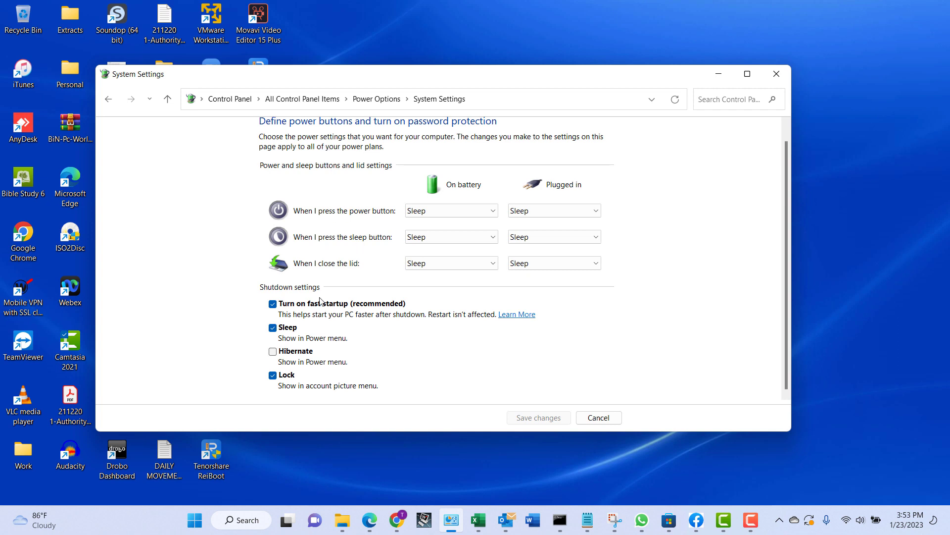
mouse_move(293, 393)
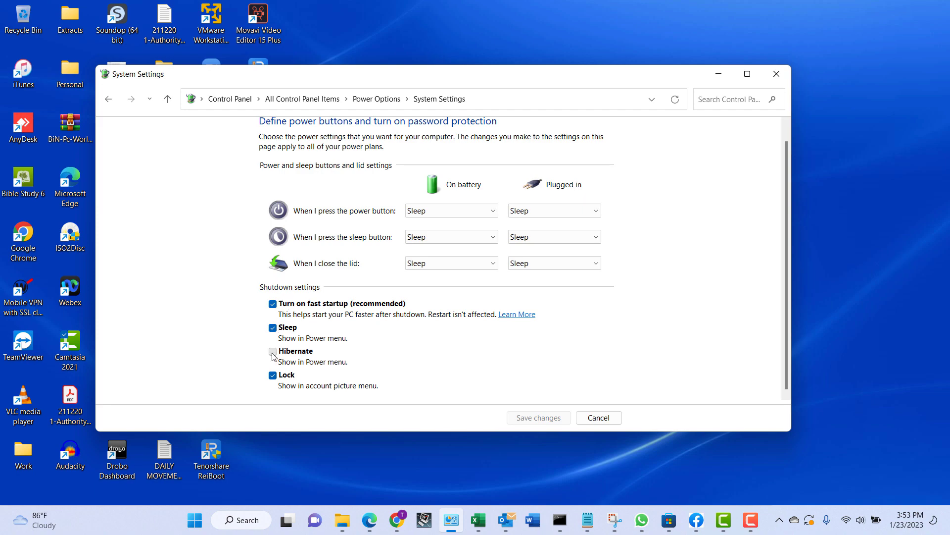
click(273, 353)
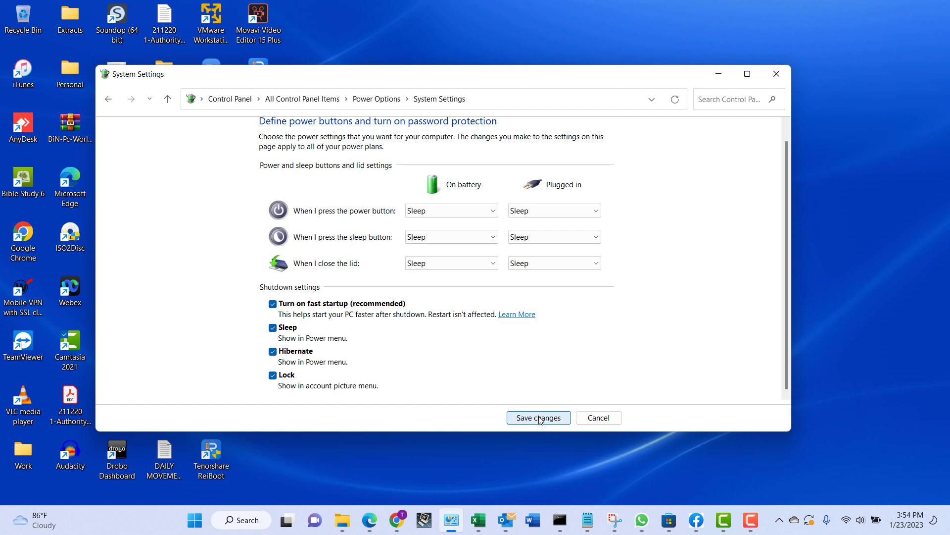
Step: Save the Hibernate change and return to the Balanced plan Power Options page
click(538, 417)
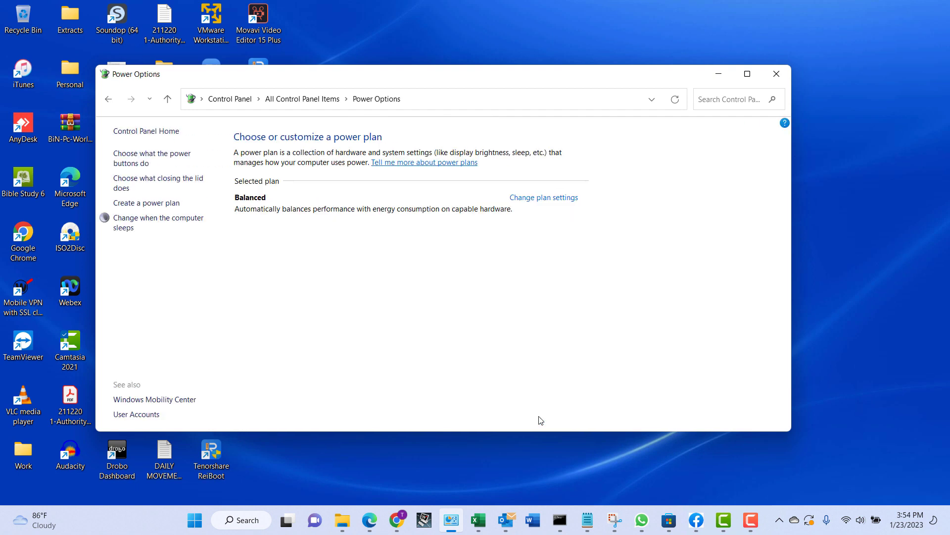
mouse_move(357, 350)
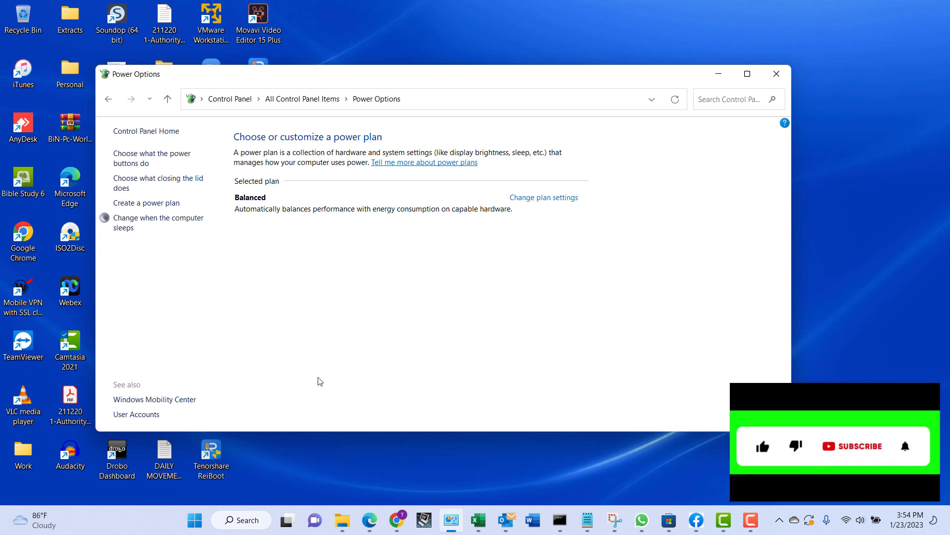
mouse_move(194, 520)
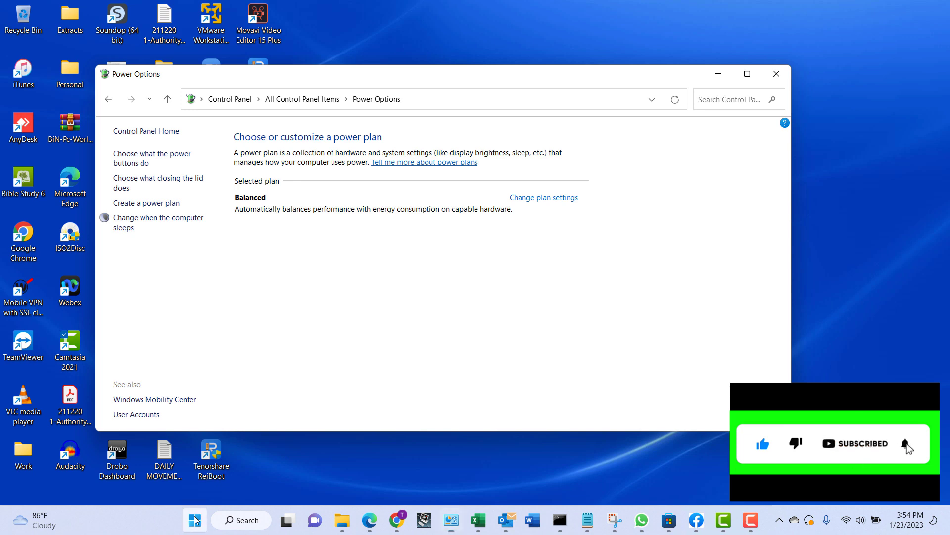
Step: Show the Start menu's power options, confirm Hibernate is listed, and close them
click(194, 519)
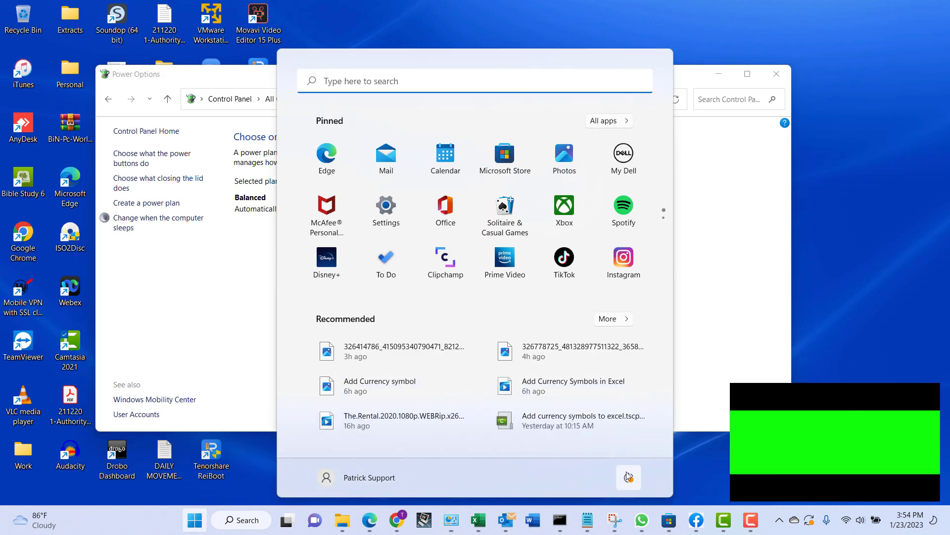
mouse_move(628, 477)
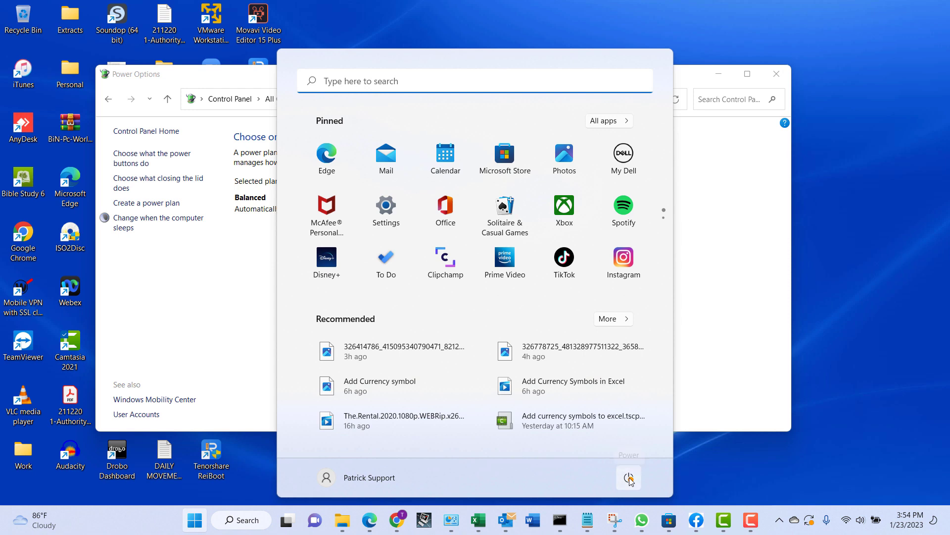
click(628, 478)
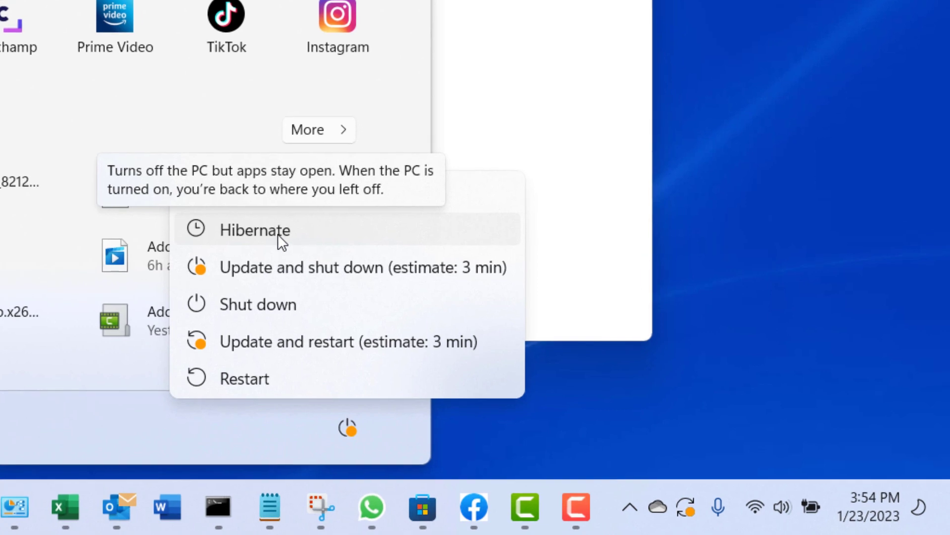
mouse_move(403, 297)
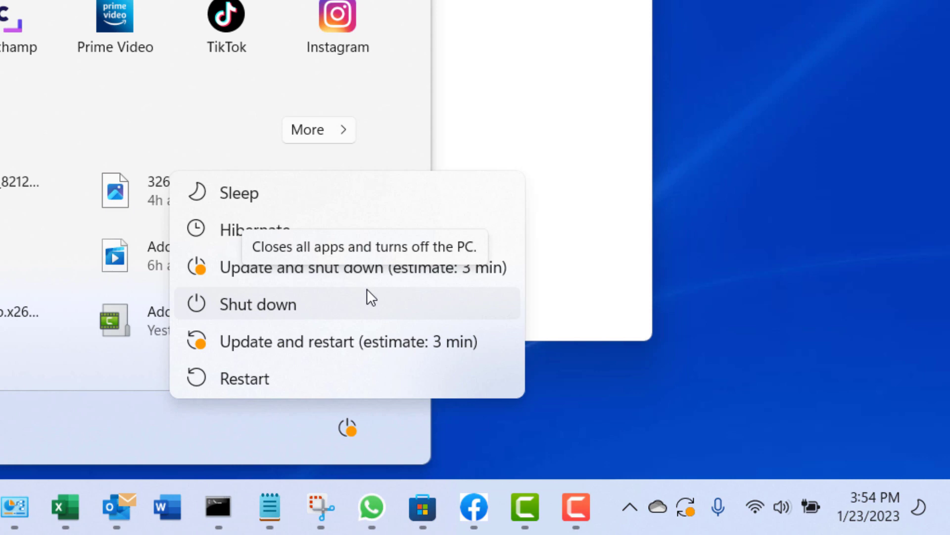
mouse_move(299, 229)
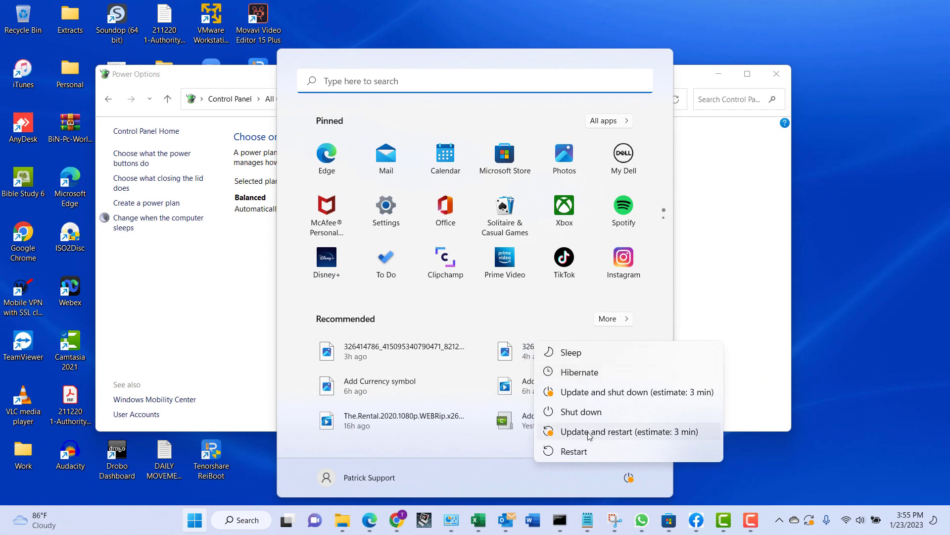
mouse_move(600, 391)
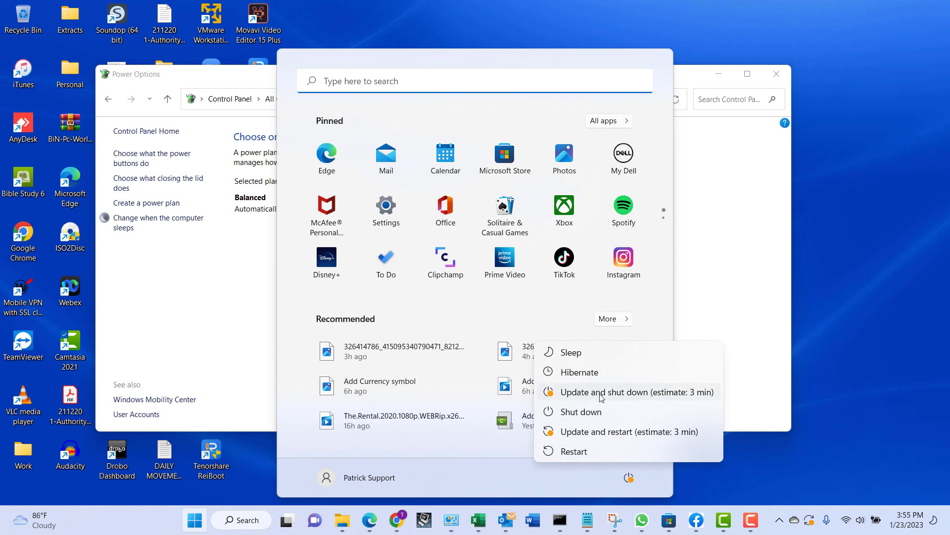
mouse_move(578, 372)
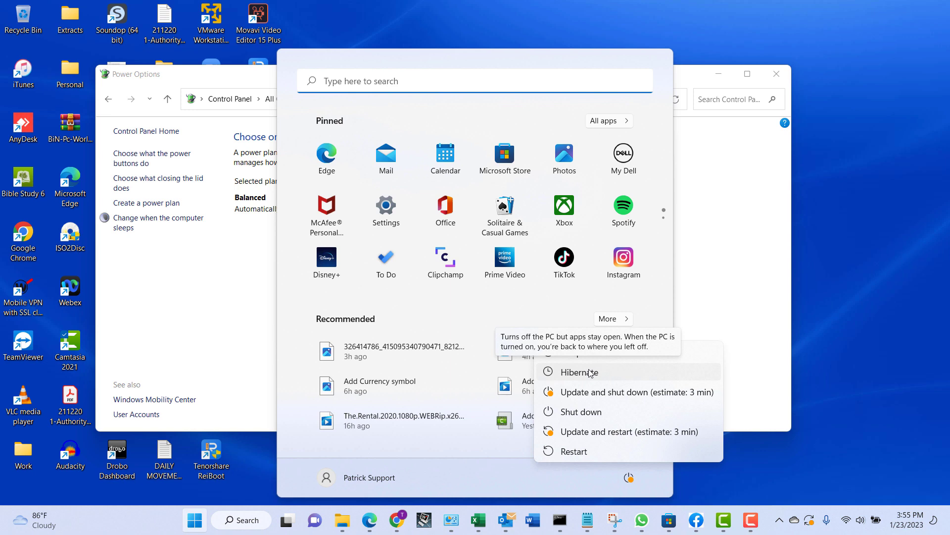
click(537, 481)
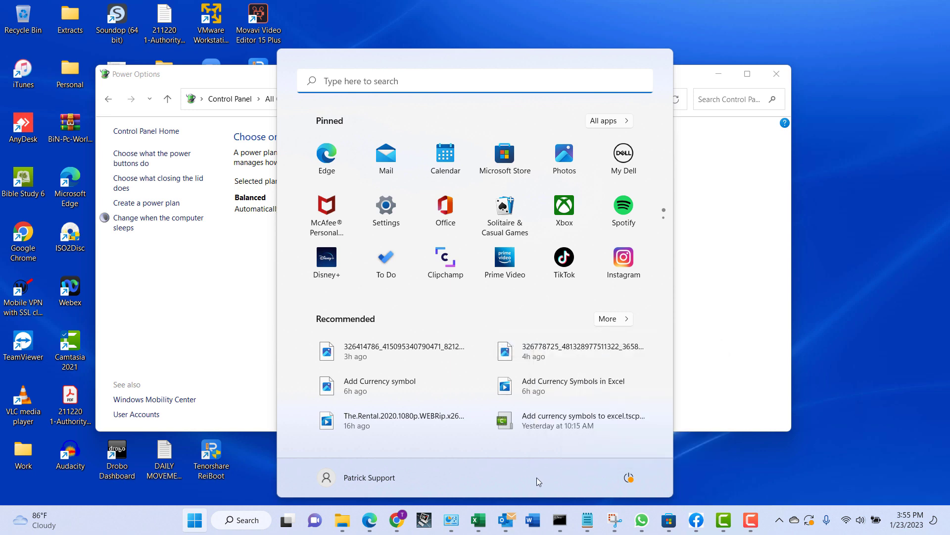
mouse_move(777, 402)
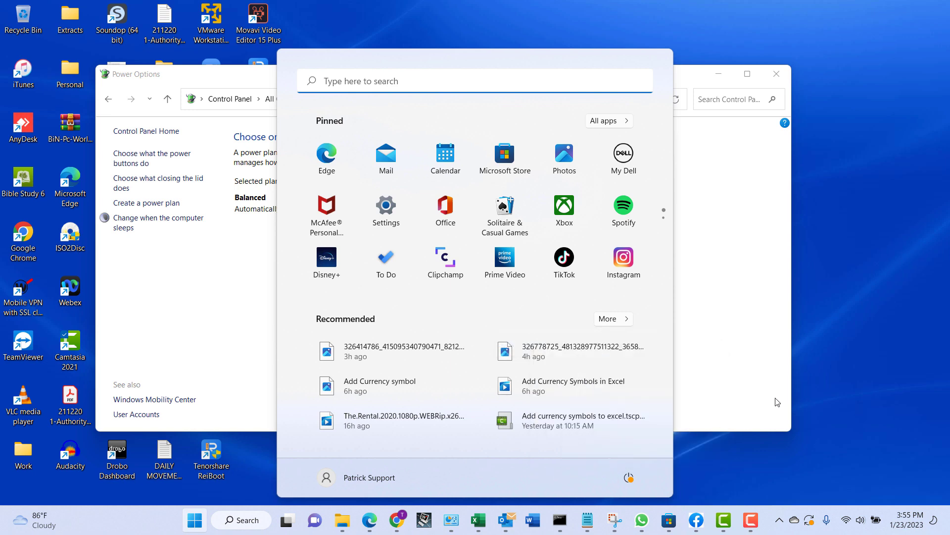
mouse_move(629, 477)
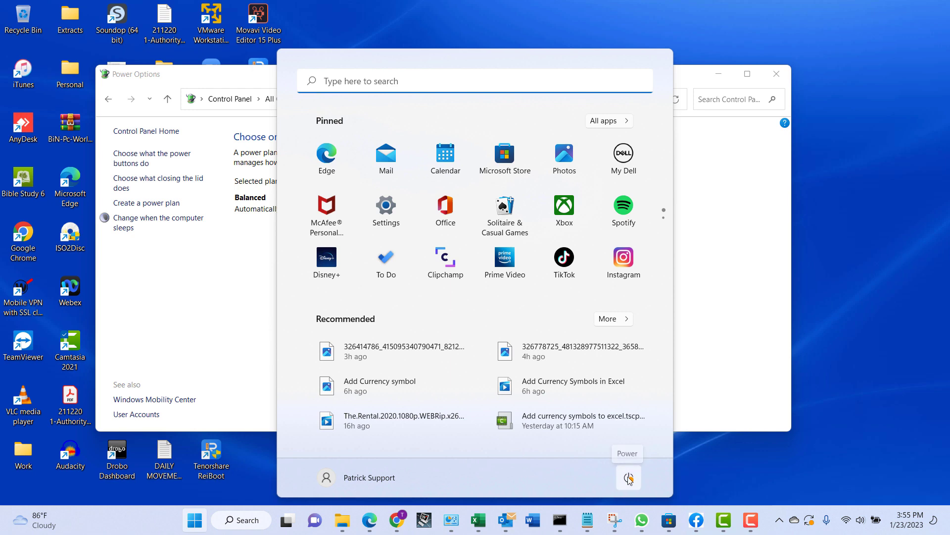
mouse_move(627, 478)
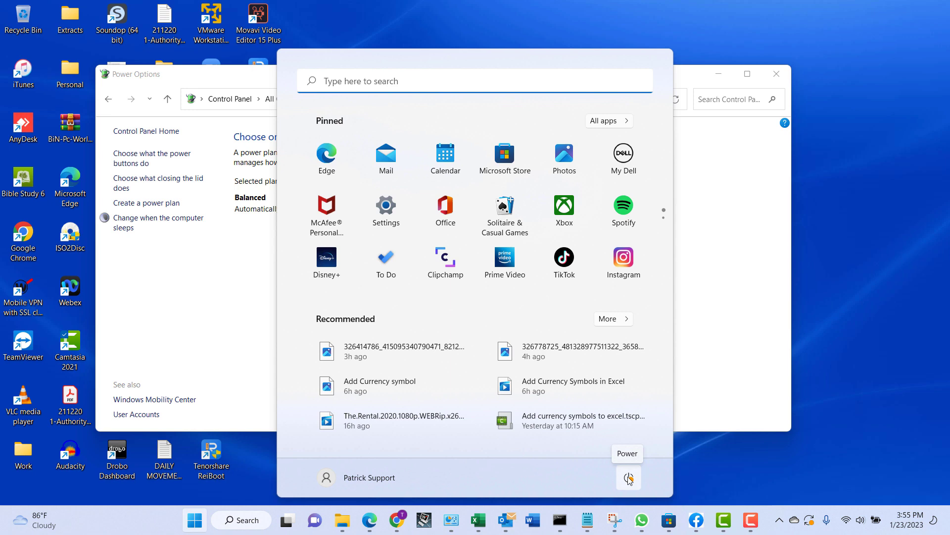
mouse_move(714, 394)
text(shutdown /h)
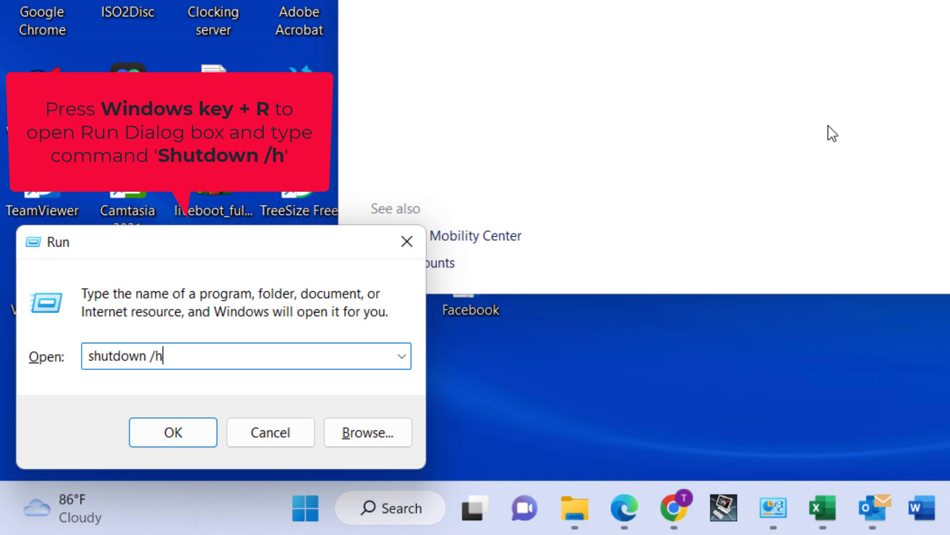
mouse_move(208, 353)
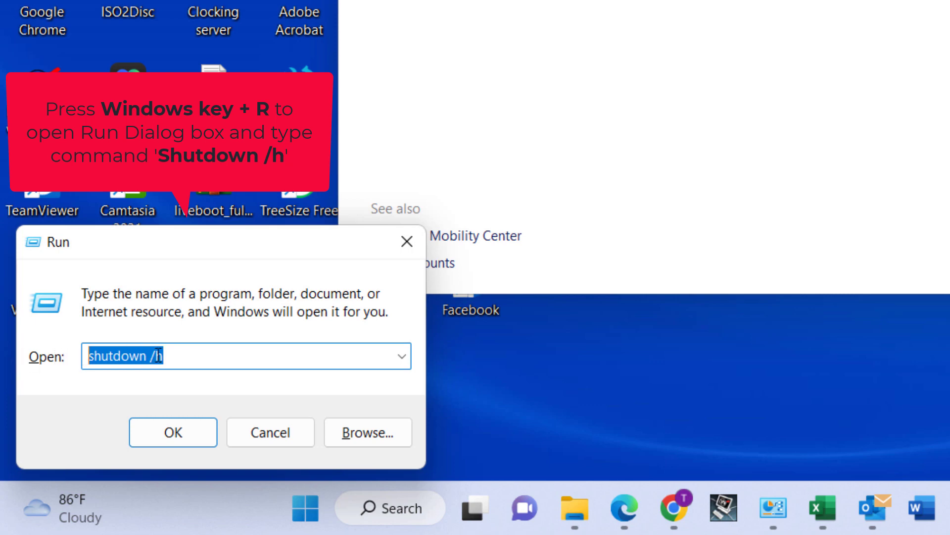
Step: Deselect the 'shutdown /h' text in the Run dialog's Open box
click(182, 356)
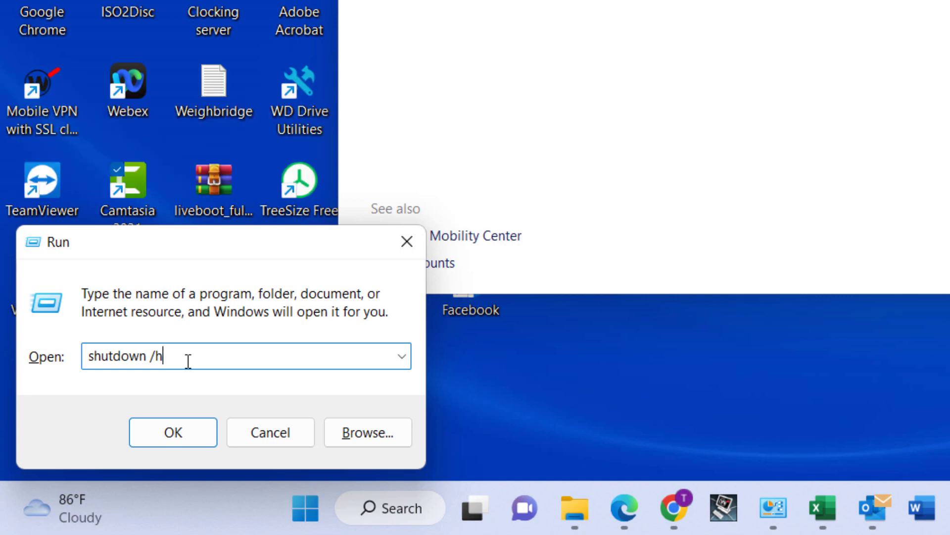
mouse_move(250, 373)
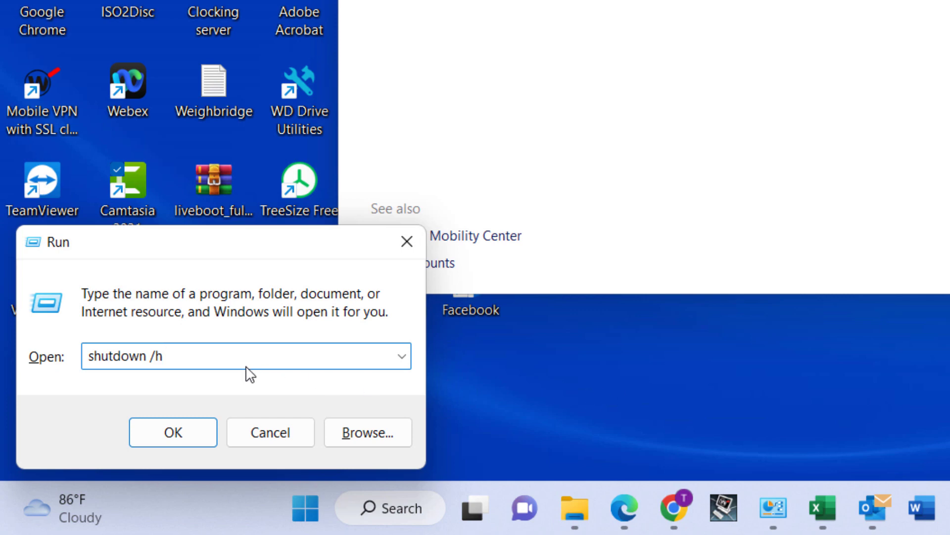